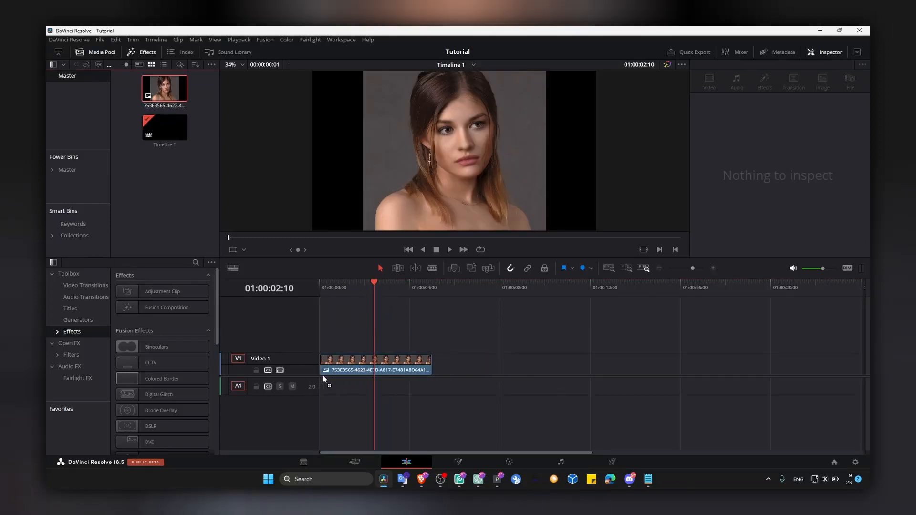
Open the portrait image clip from the timeline in the Fusion page.
{"action": "right_click", "coordinate": [374, 365]}
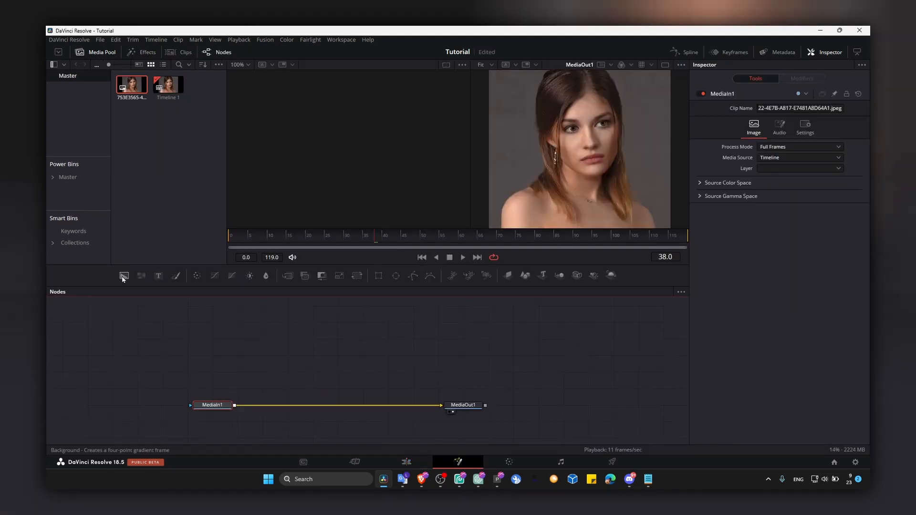
Add a Background node merged with the portrait and select Background1.
{"action": "left_click", "coordinate": [123, 275]}
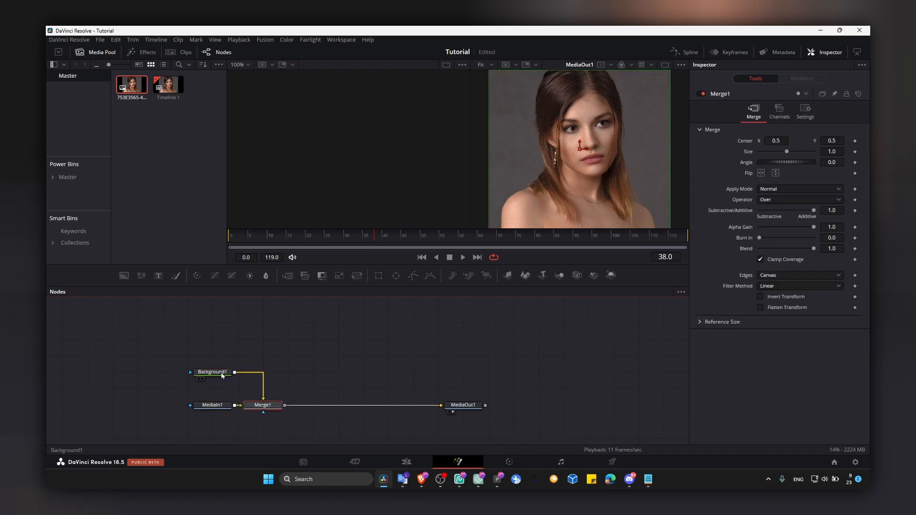
{"action": "left_click", "coordinate": [212, 372]}
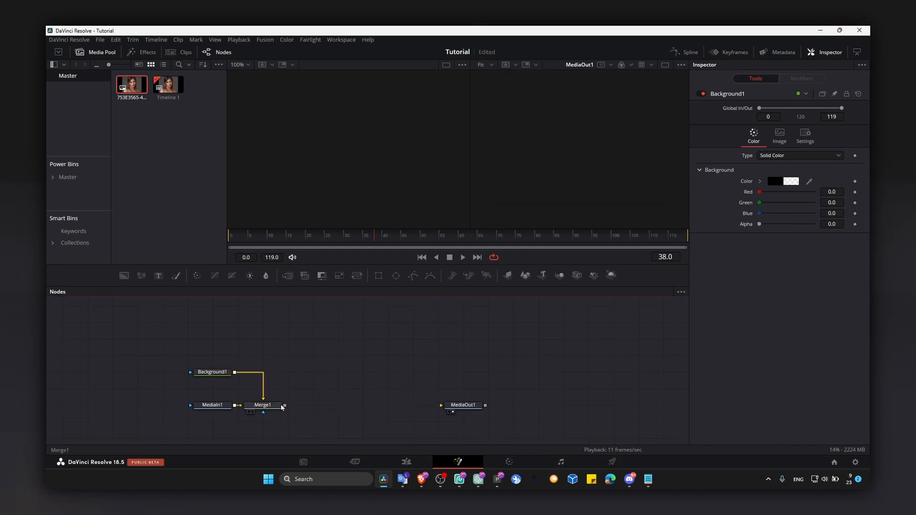
Link Merge1 to MediaOut1 and set Background1 resolution to 1194 × 614.
{"action": "left_click", "coordinate": [463, 404]}
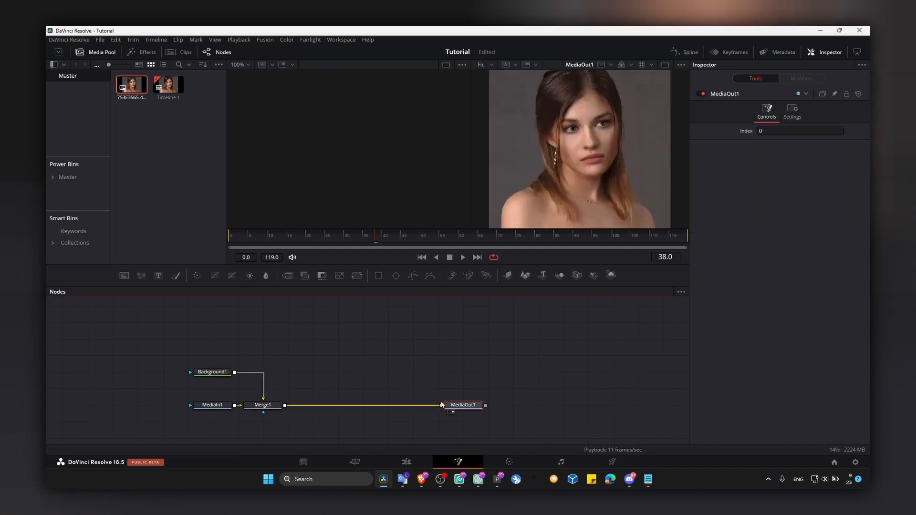
{"action": "left_click", "coordinate": [212, 371]}
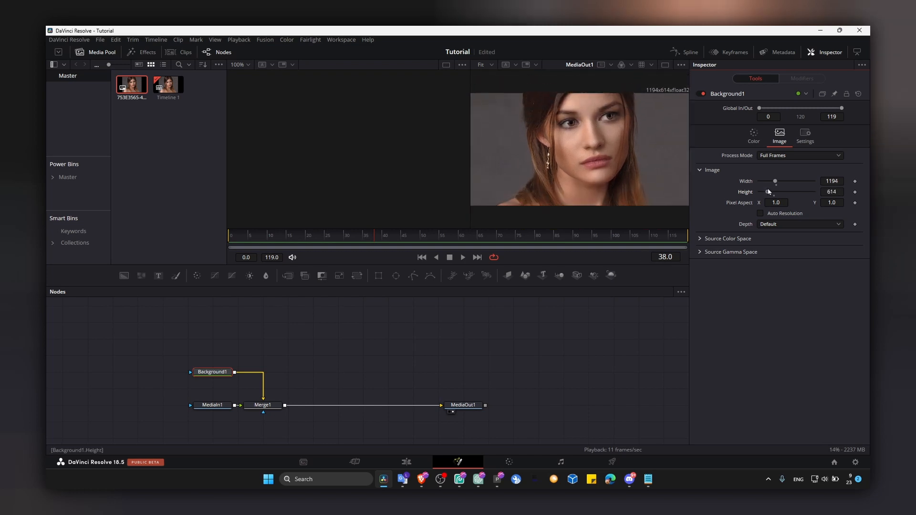
Set Merge1 Size to 0.34, check it on the Edit page, then return to Fusion.
{"action": "left_click", "coordinate": [262, 405]}
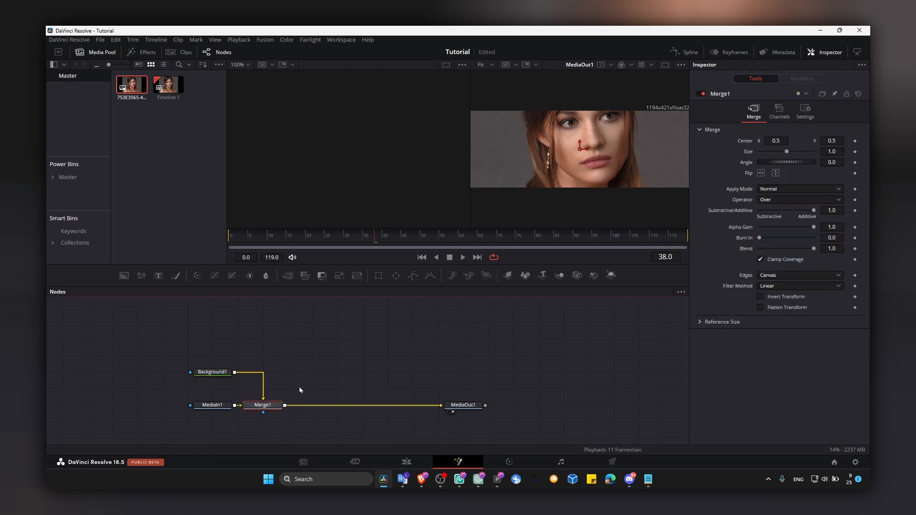
{"action": "mouse_move", "coordinate": [677, 265]}
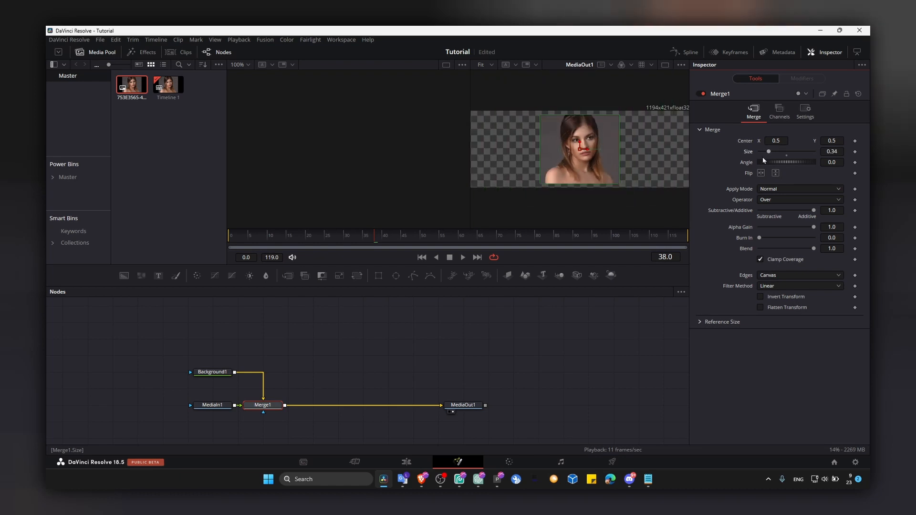
{"action": "left_click", "coordinate": [405, 462]}
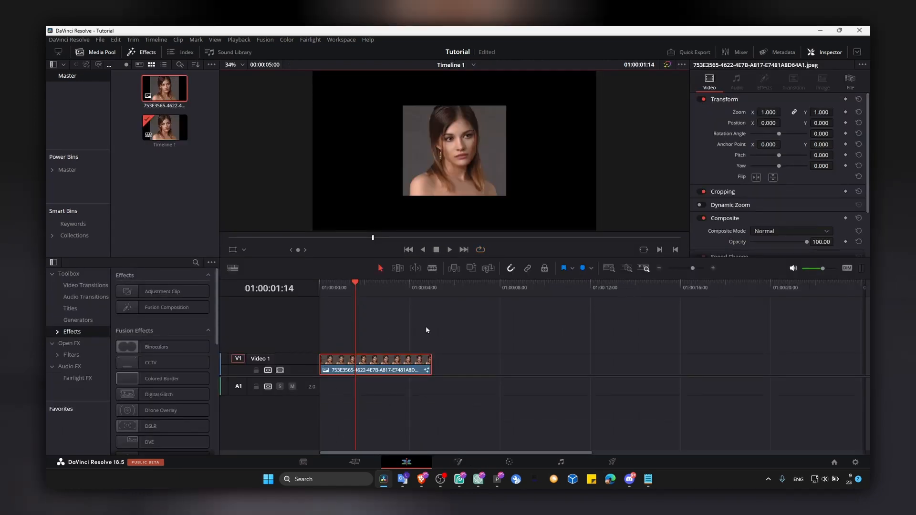
{"action": "mouse_move", "coordinate": [414, 404]}
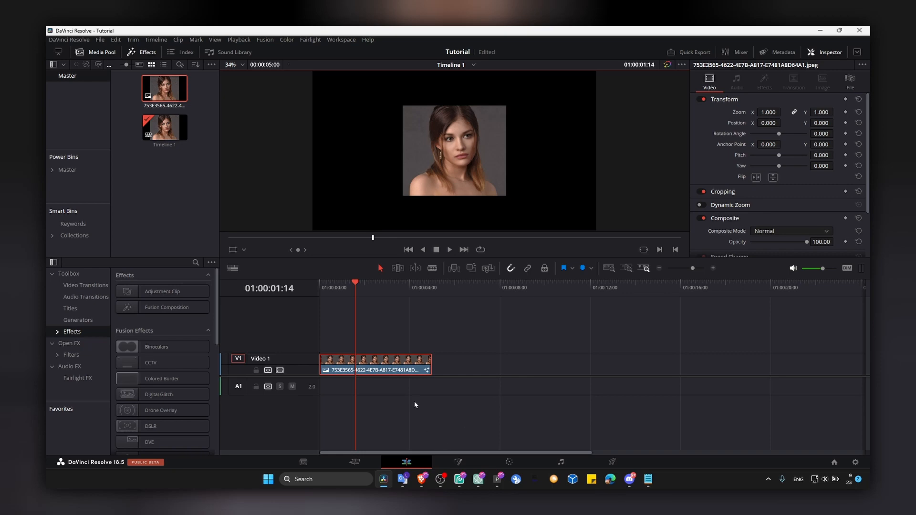
{"action": "left_click", "coordinate": [458, 462]}
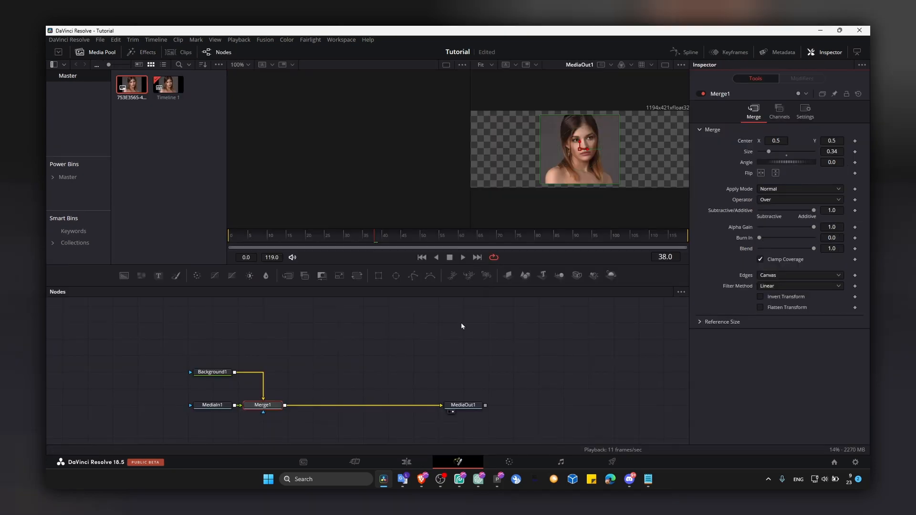
{"action": "mouse_move", "coordinate": [290, 399]}
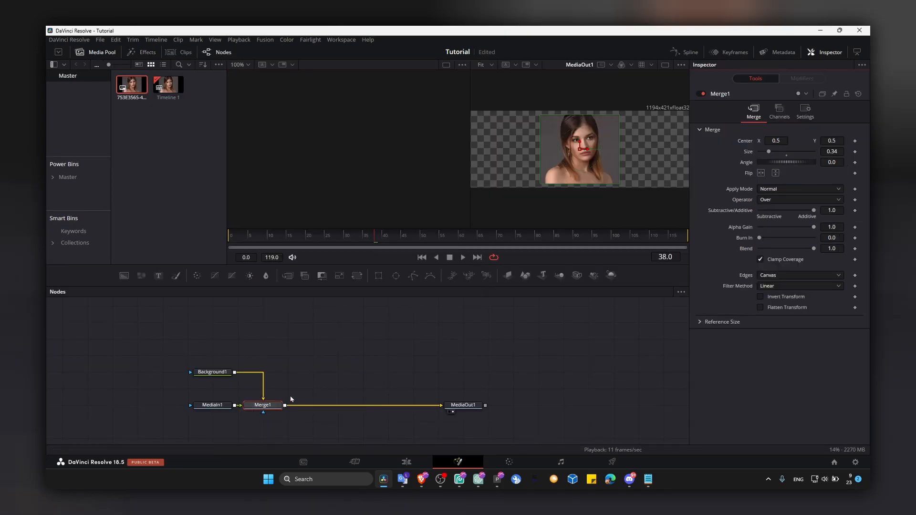
{"action": "mouse_move", "coordinate": [320, 276]}
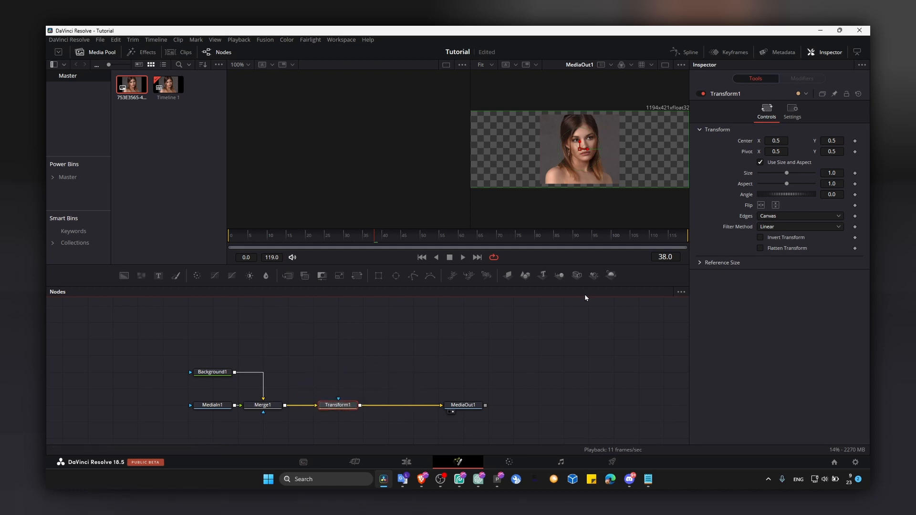
Insert a Transform before MediaOut1 with Center X 0.306.
{"action": "type", "text": "0.306"}
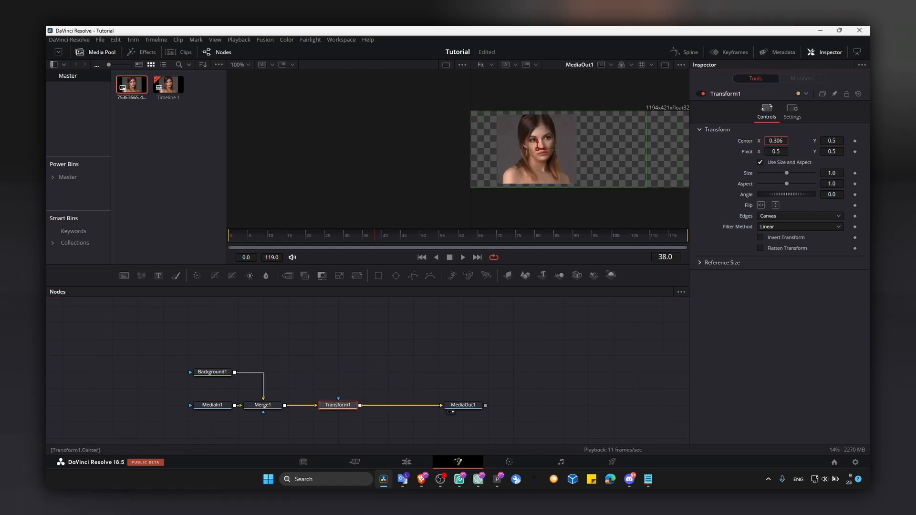